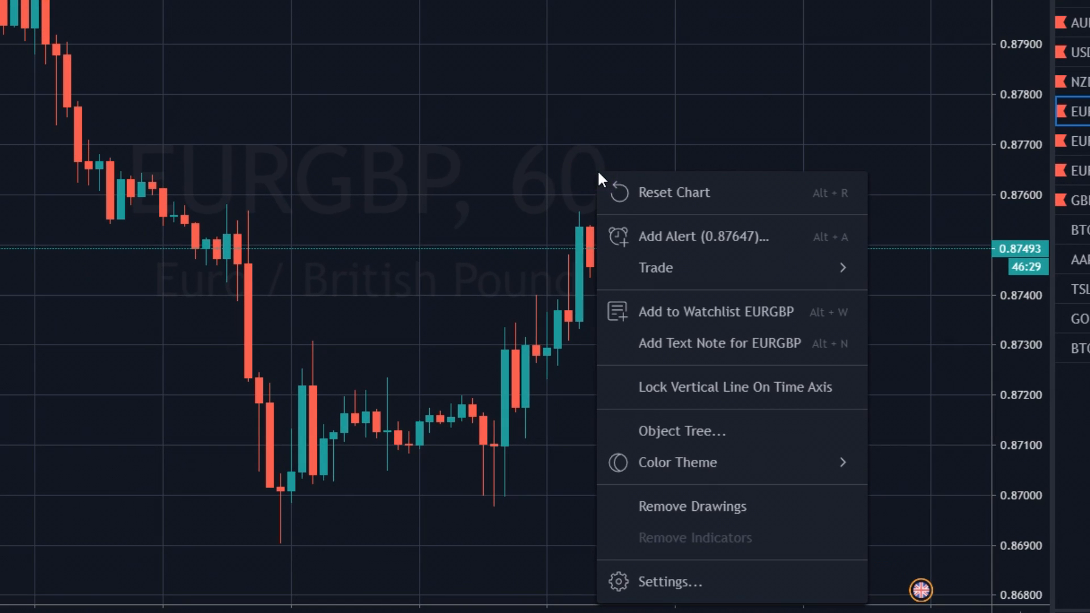
# Start a new EURGBP price alert for crossing 0.87750, triggering once
pyautogui.click(702, 236)
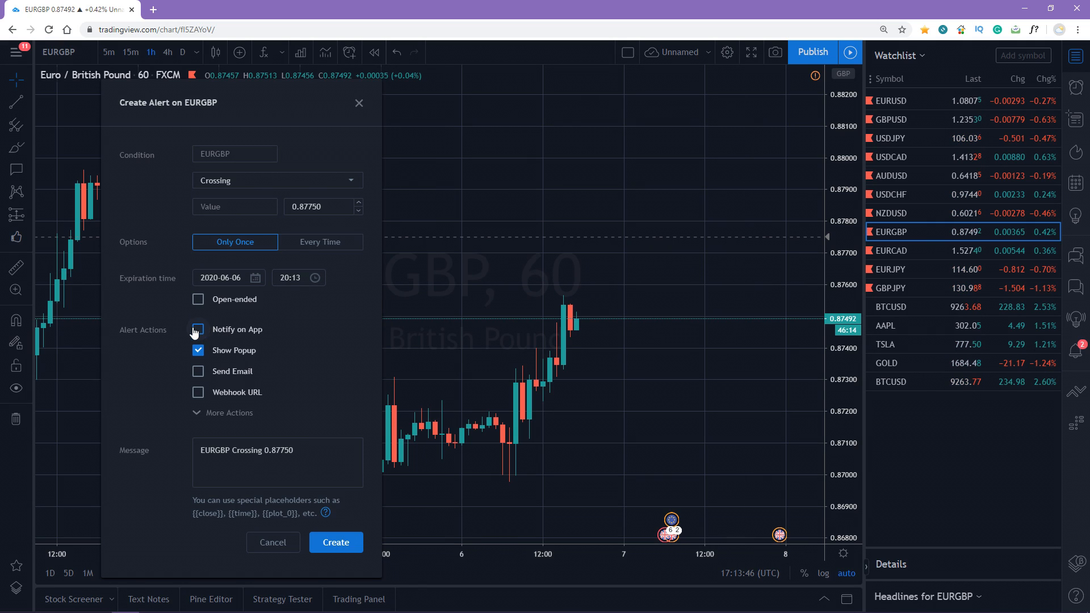
# Enable Notify on App for the alert, bringing up the mobile app install notice
pyautogui.click(198, 329)
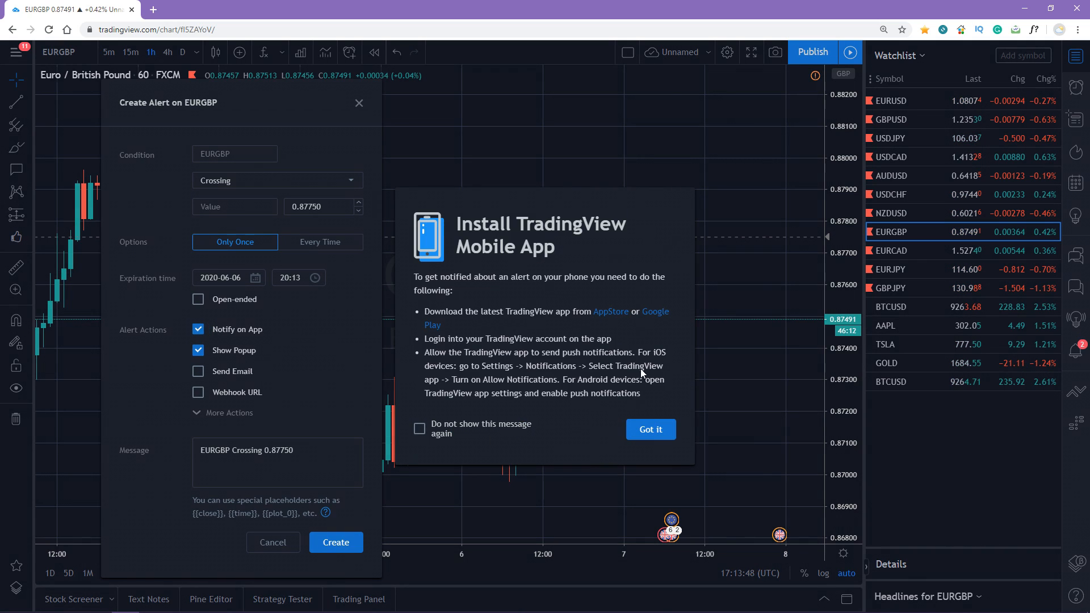
pyautogui.moveTo(668, 339)
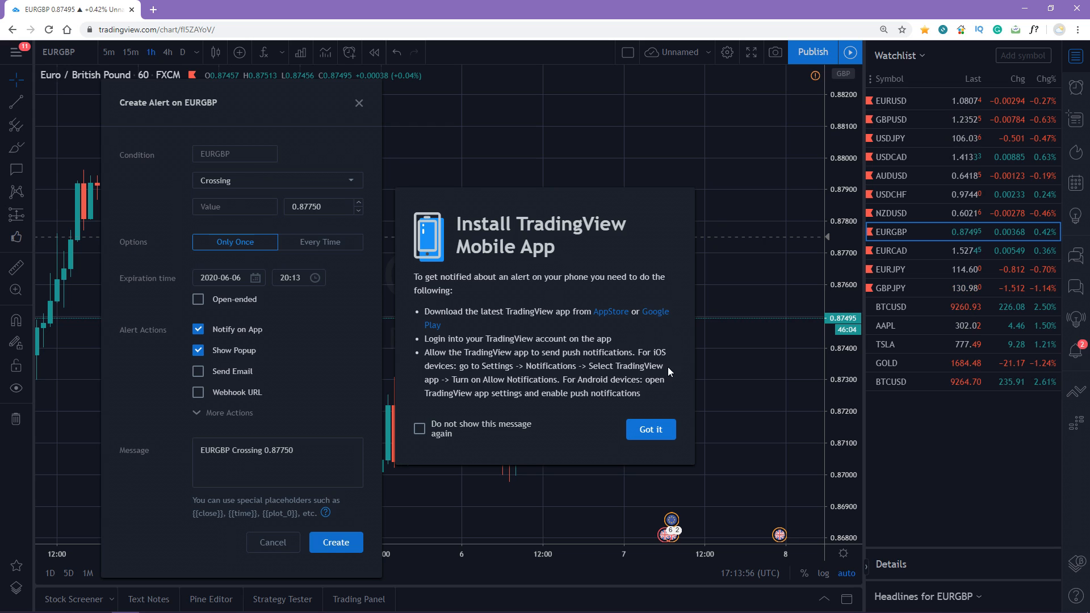
# Dismiss the app notice, enable Play Sound repeating 10 seconds and preview the Calling sound
pyautogui.click(649, 429)
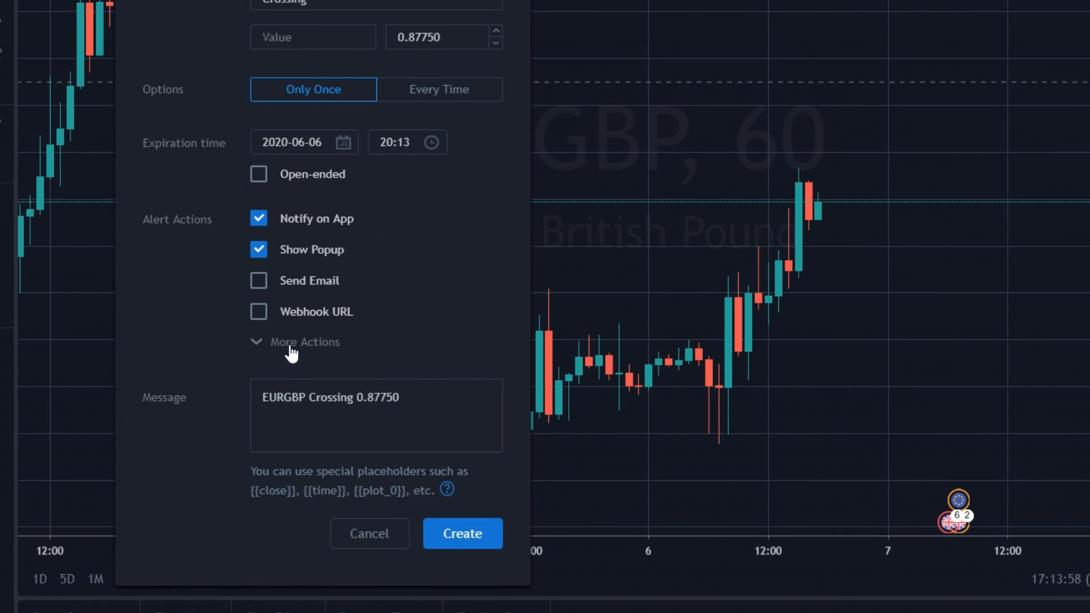
pyautogui.click(305, 342)
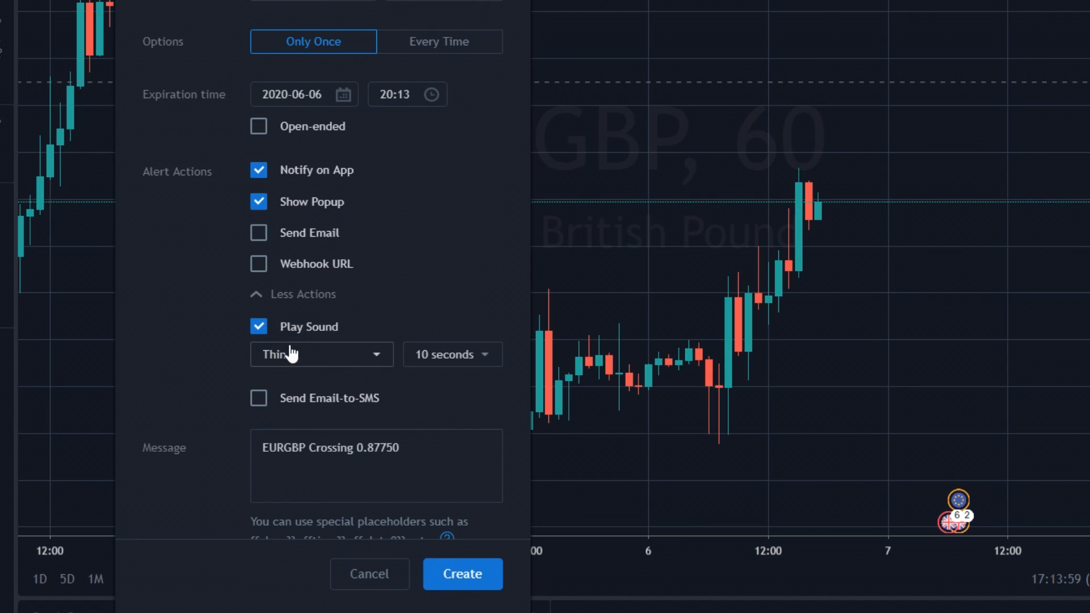
pyautogui.moveTo(315, 380)
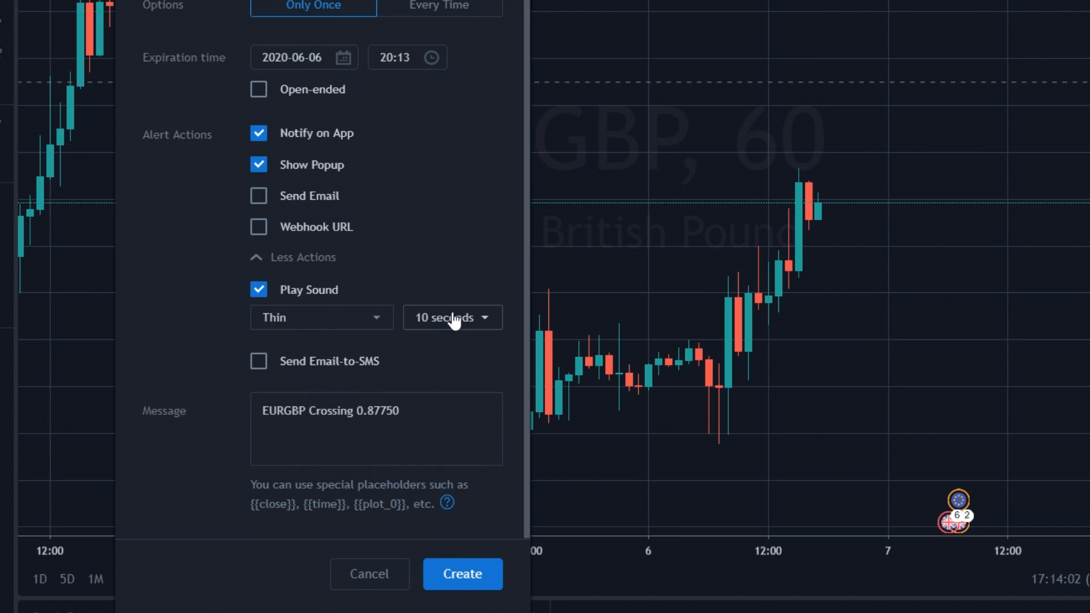
pyautogui.click(451, 318)
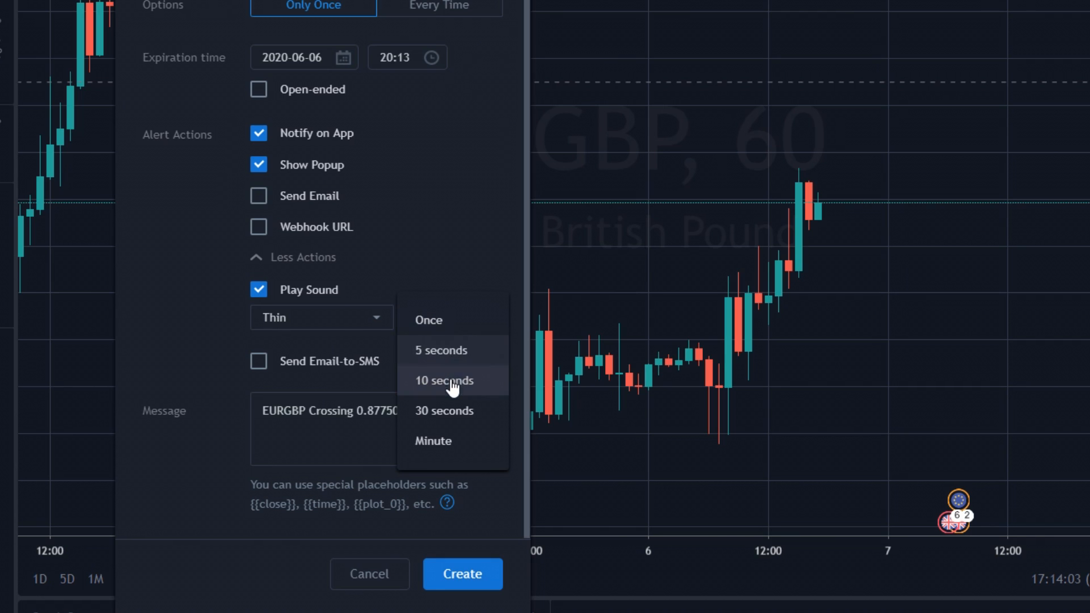
pyautogui.click(443, 381)
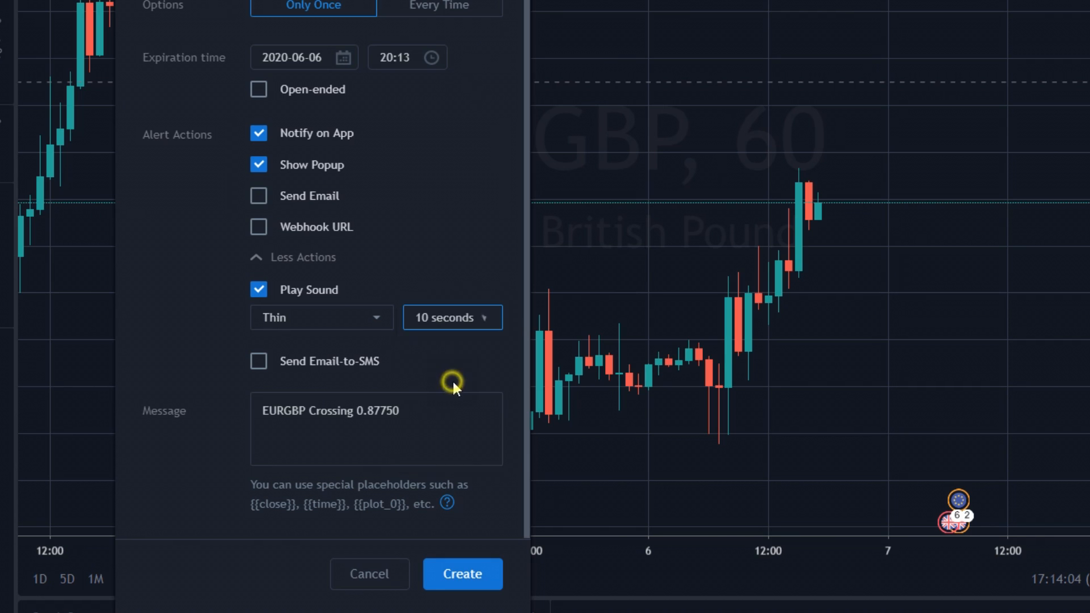
pyautogui.click(321, 318)
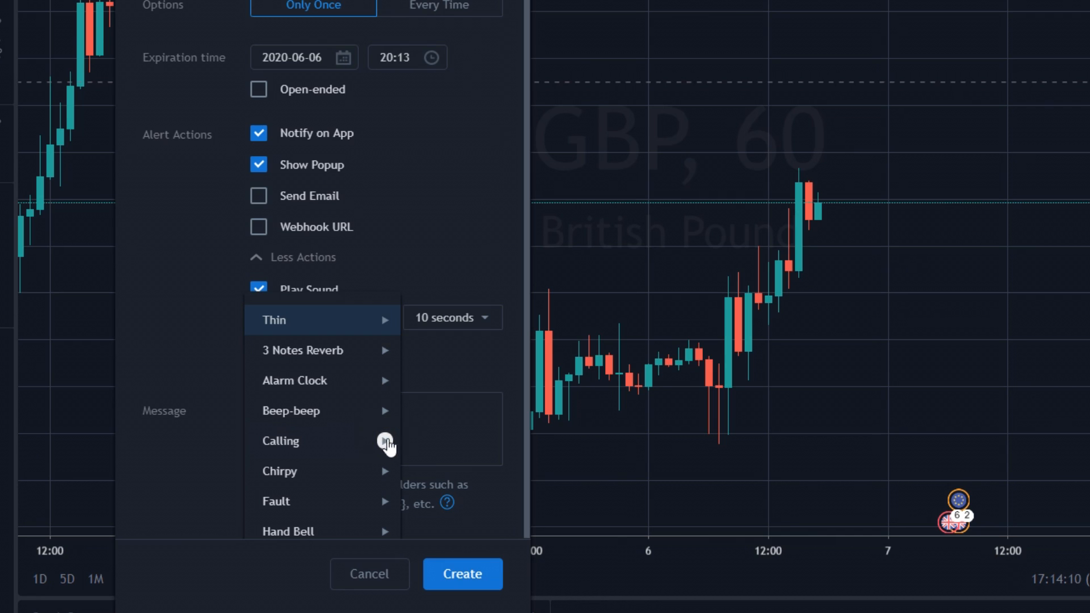
pyautogui.click(369, 574)
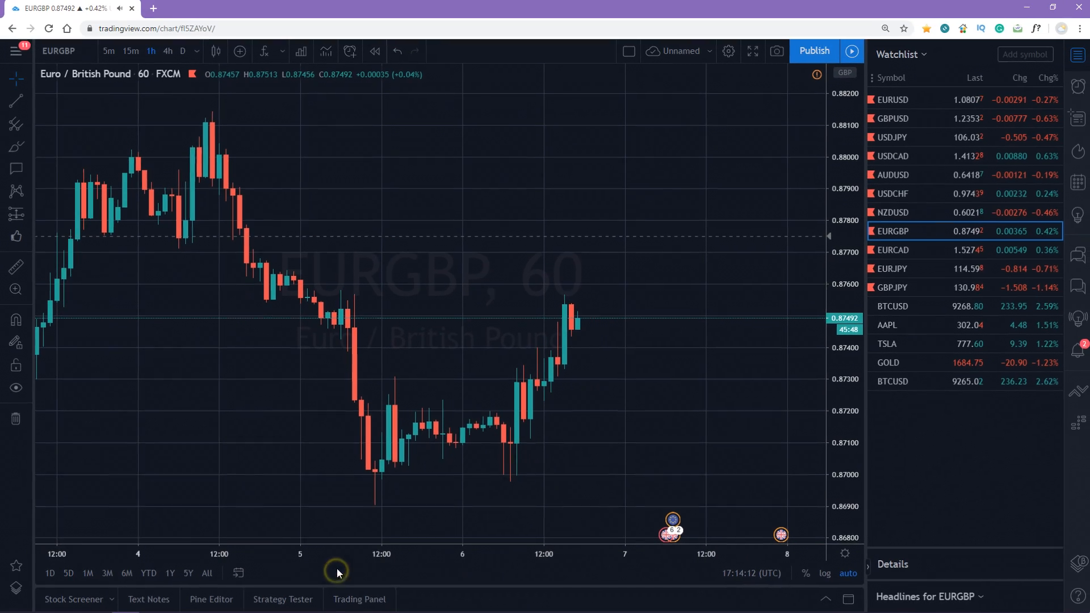
pyautogui.moveTo(640, 279)
pyautogui.write('0.87600')
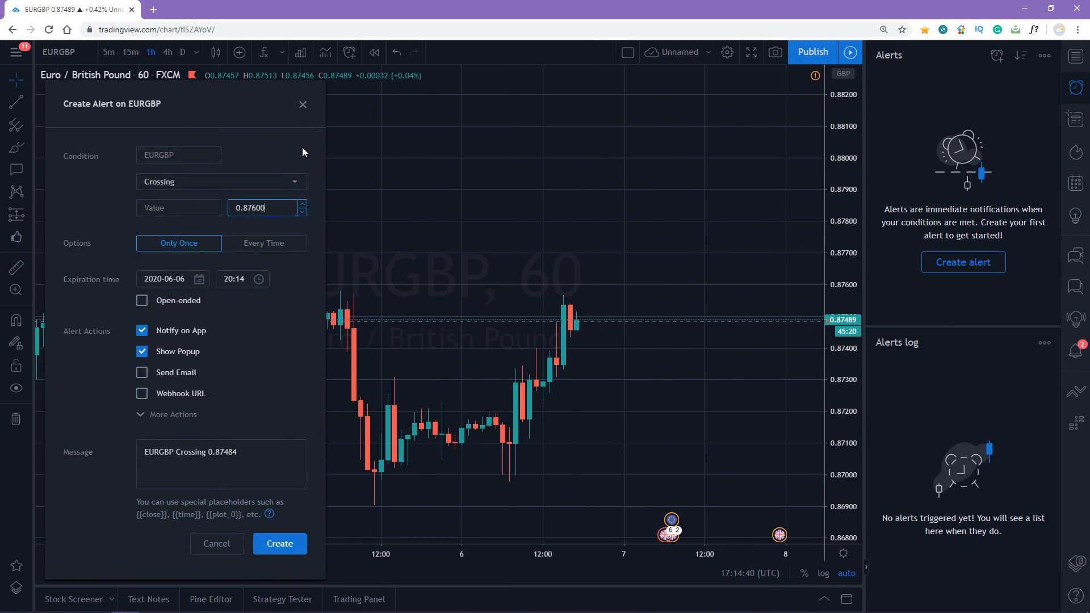
# Create the EURGBP alert for price crossing 0.87600
pyautogui.click(279, 542)
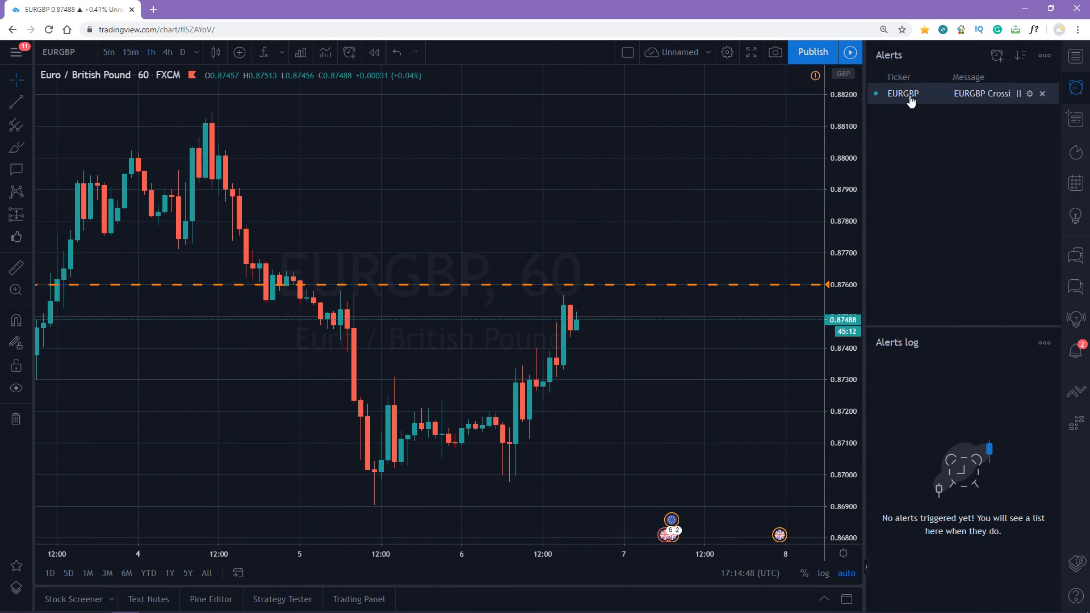
# Add an alert on the RSI (14, close) indicator set to crossing 70
pyautogui.rightClick(429, 308)
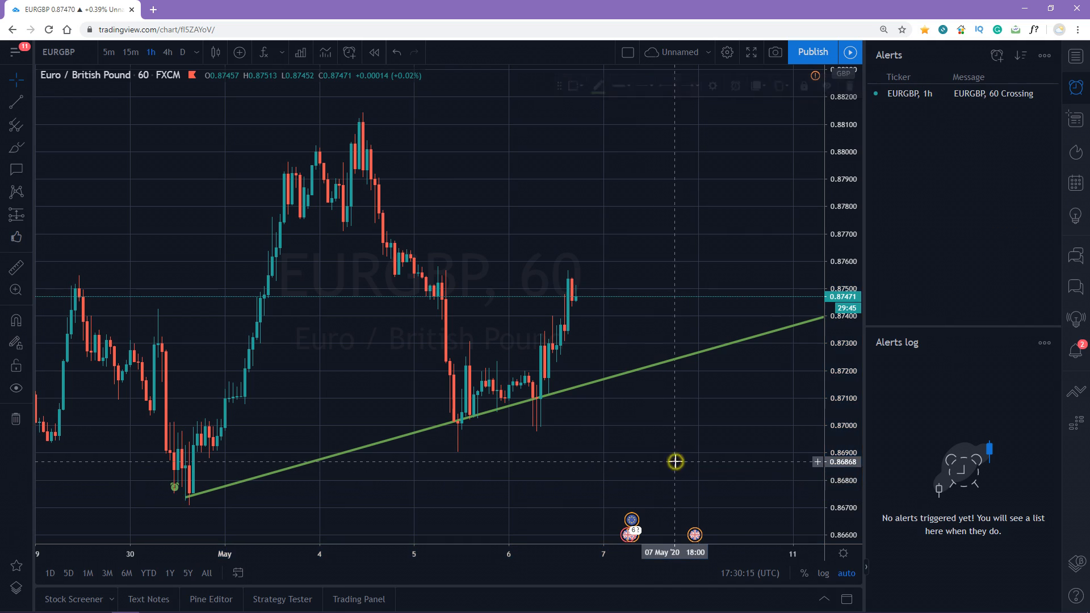
pyautogui.rightClick(675, 462)
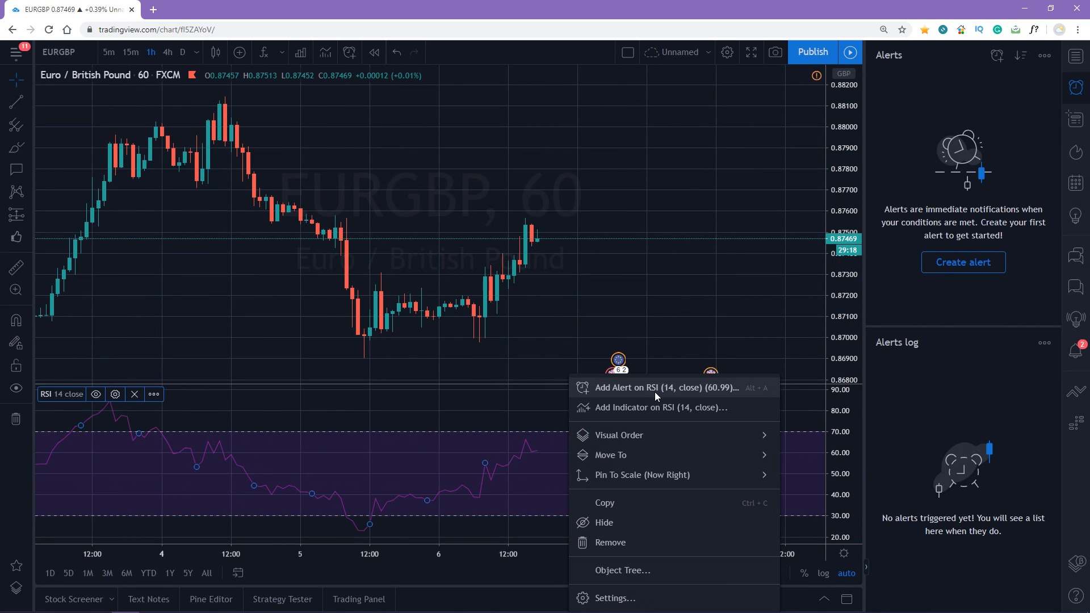
pyautogui.click(651, 388)
pyautogui.write('70')
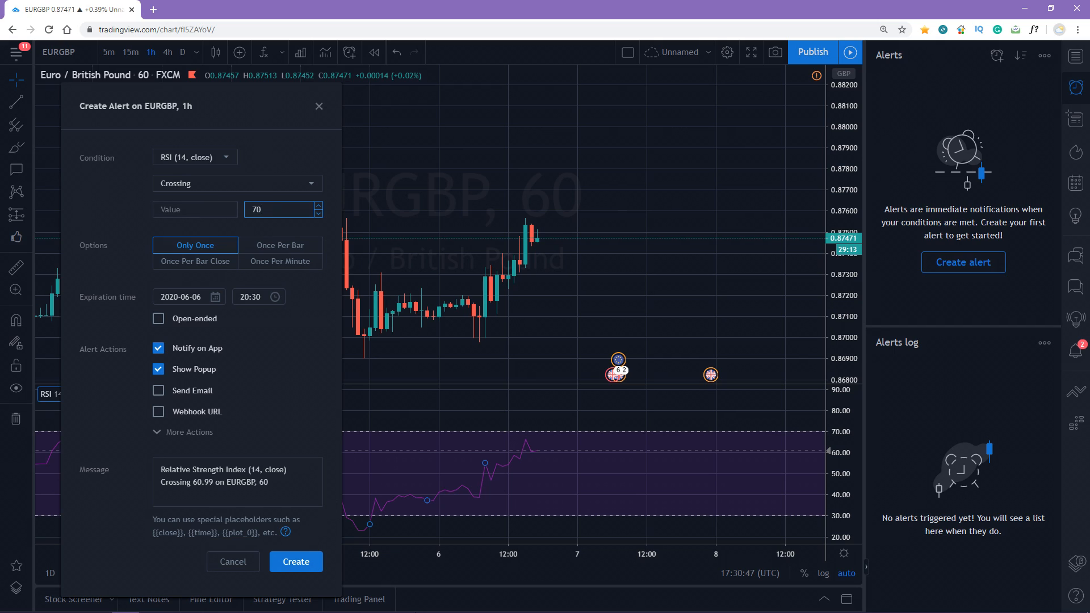
# Create the RSI crossing 70 alert, reopen its settings, then delete it from the Alerts panel
pyautogui.click(295, 561)
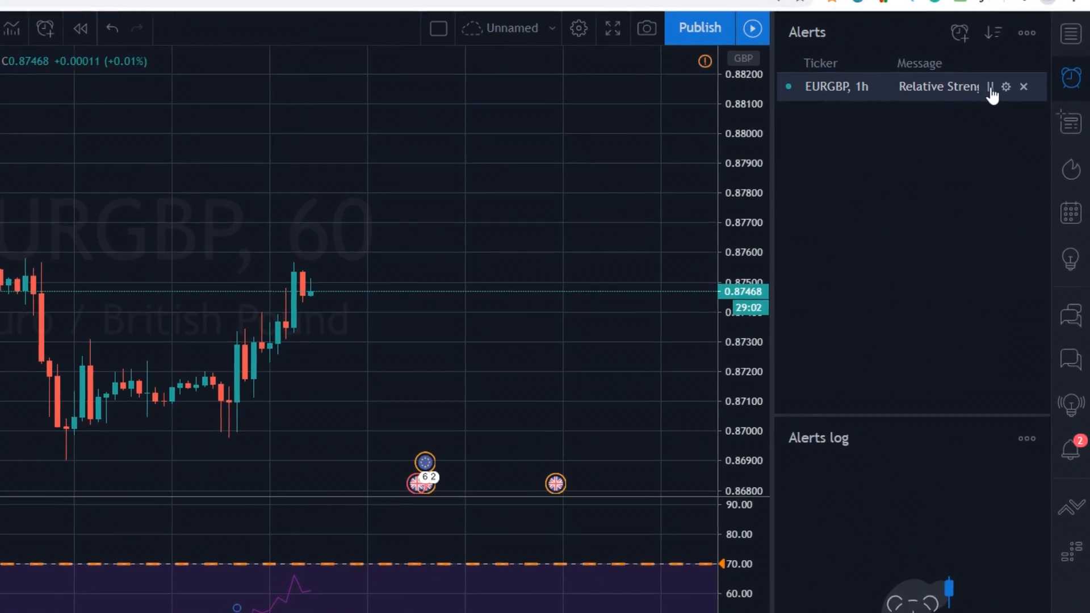
pyautogui.click(1005, 88)
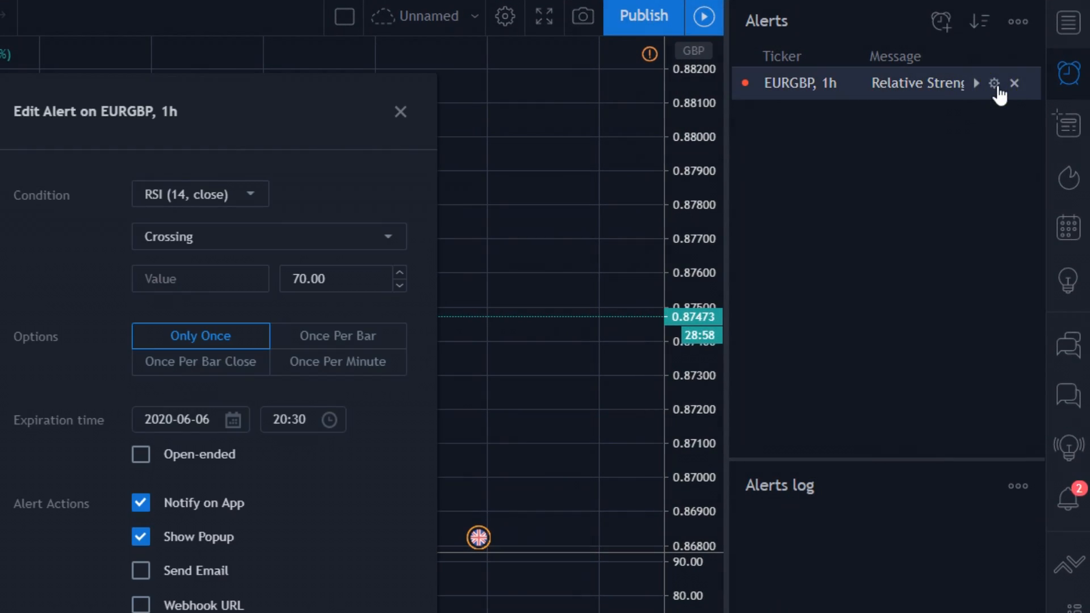
pyautogui.click(1014, 82)
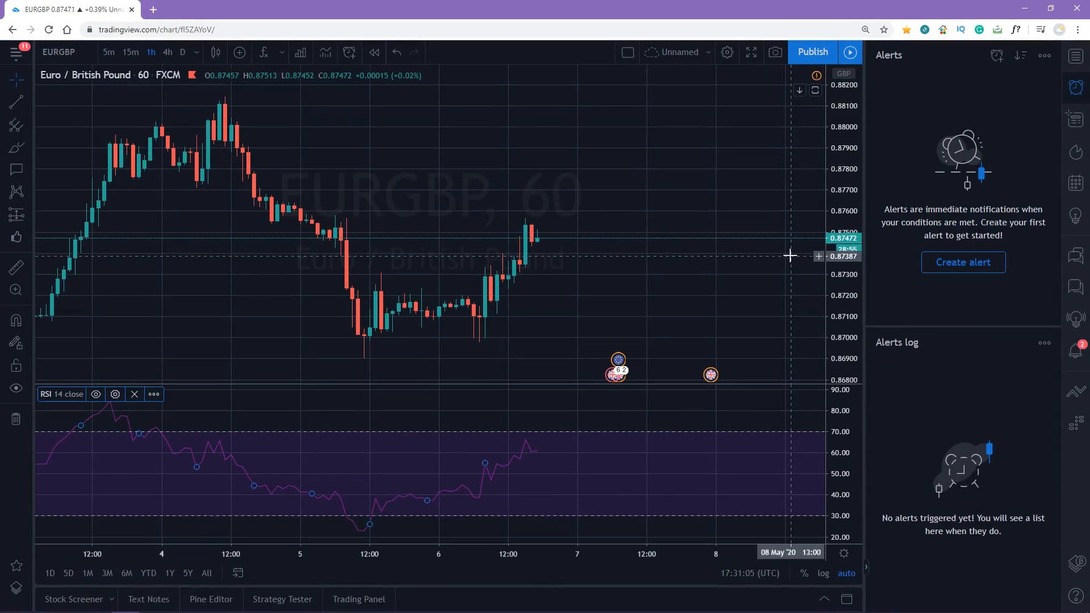